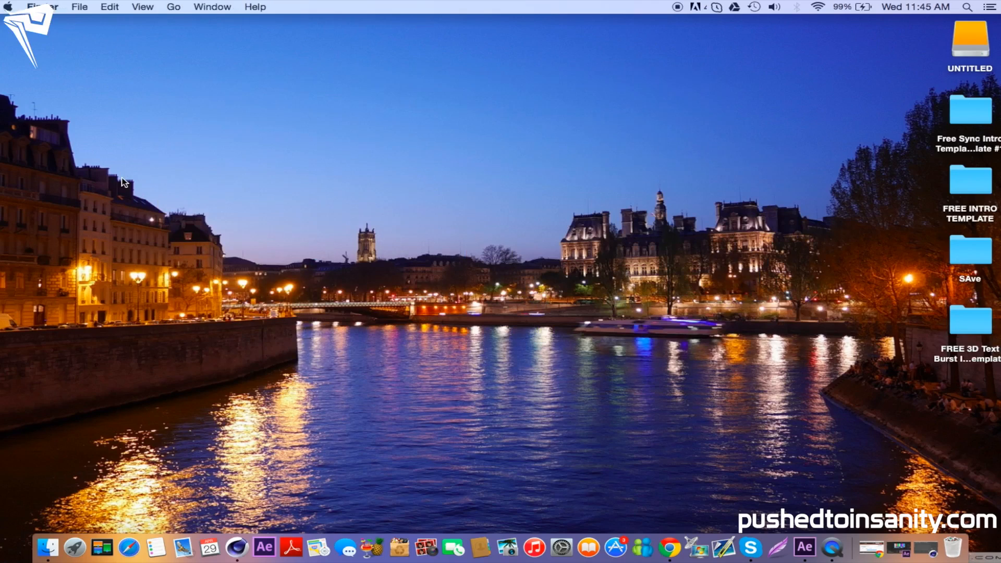
Open the FREE 3D Text Burst Intro Template folder and preview ClearLine_PERSONAL_USE_ONLY.ttf in Font Book.
left_click(969, 319)
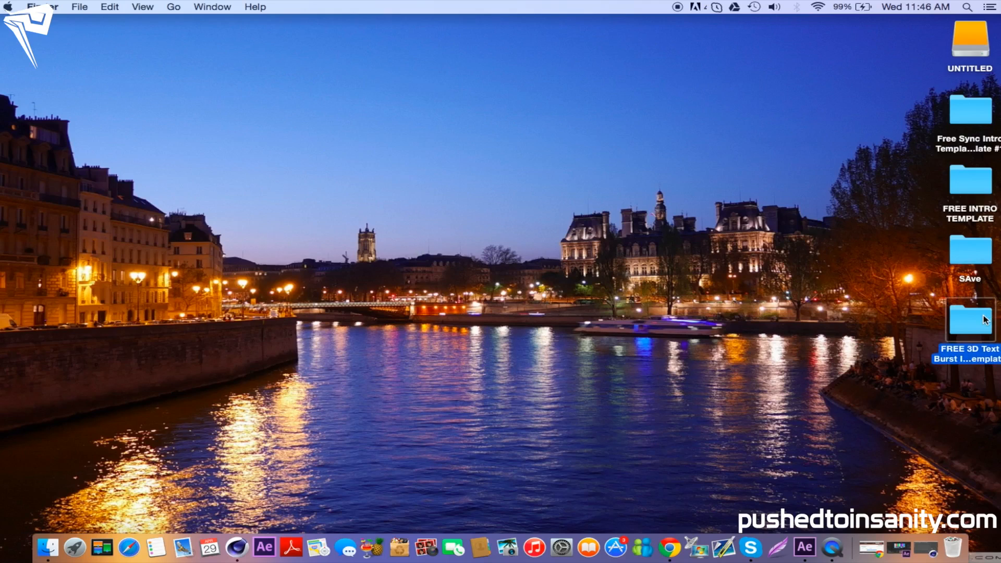
double_click(969, 319)
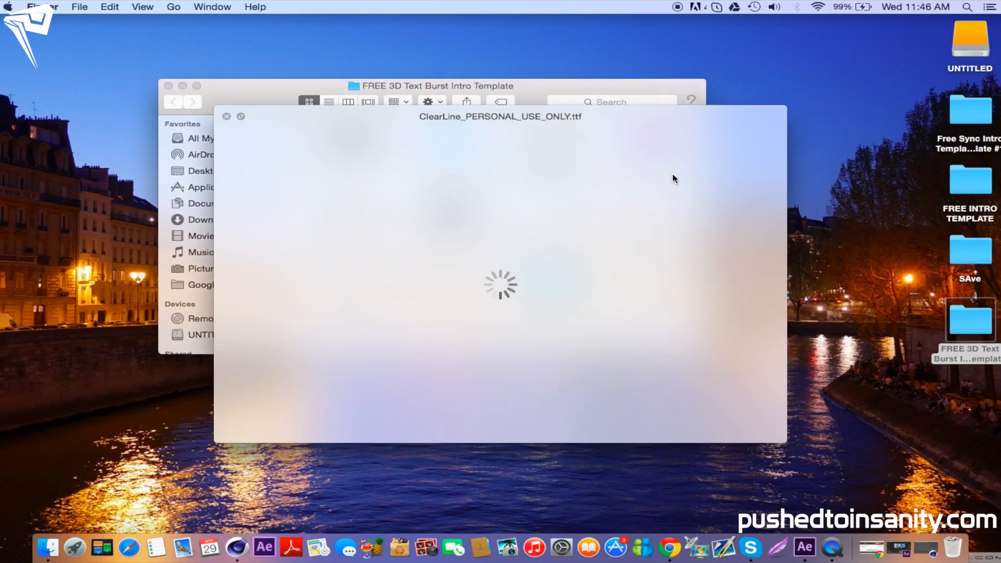
left_click(227, 116)
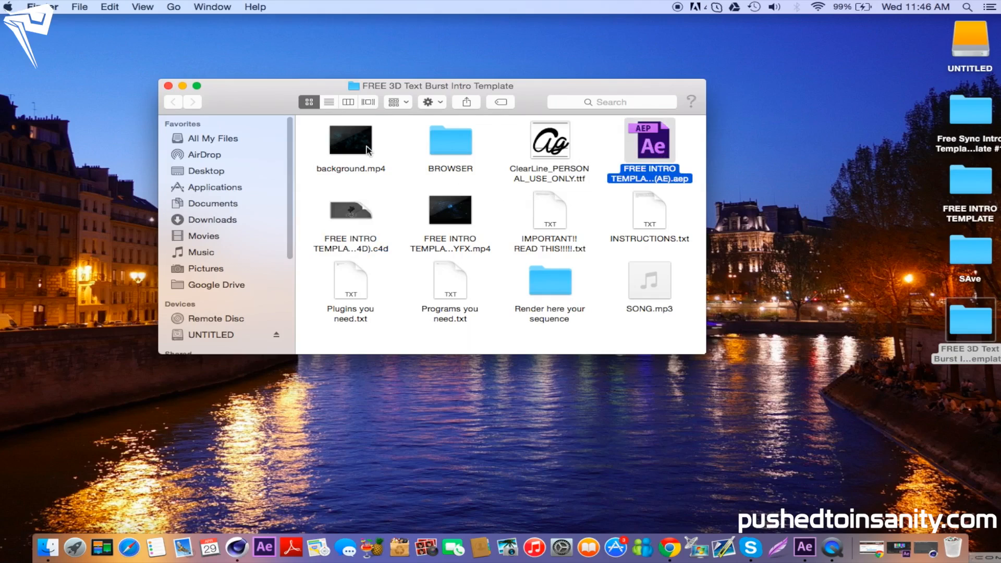
left_click(350, 140)
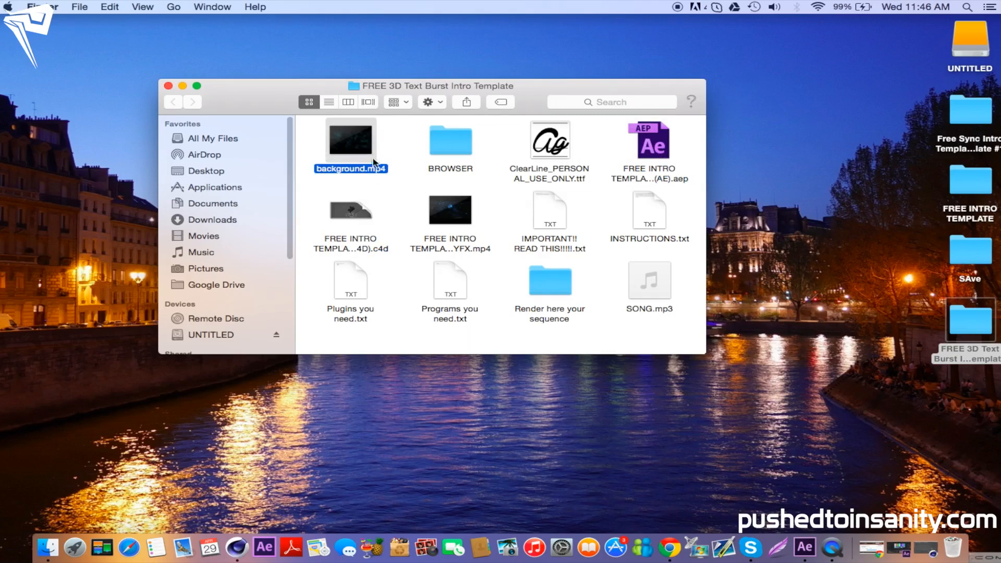
mouse_move(380, 155)
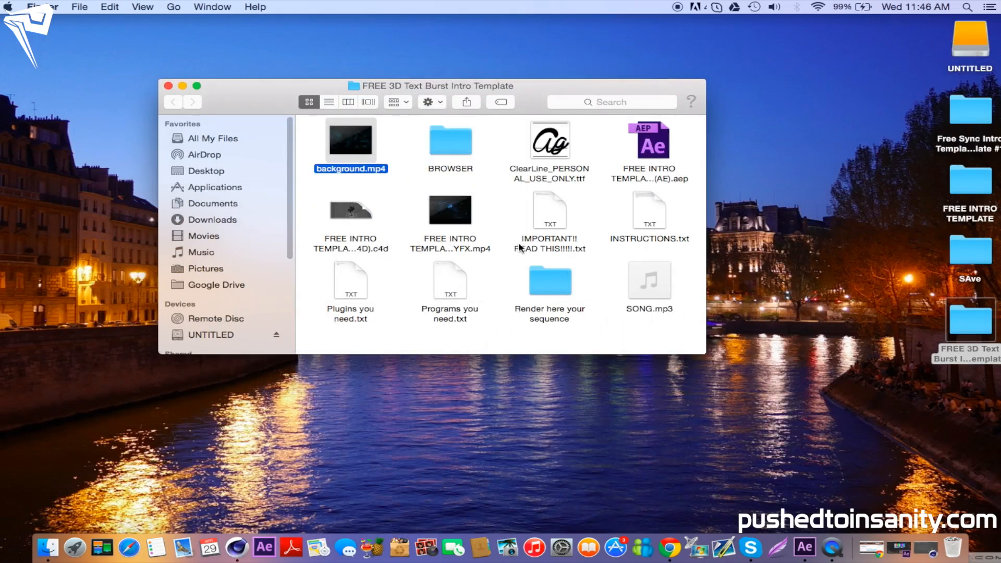
left_click(549, 211)
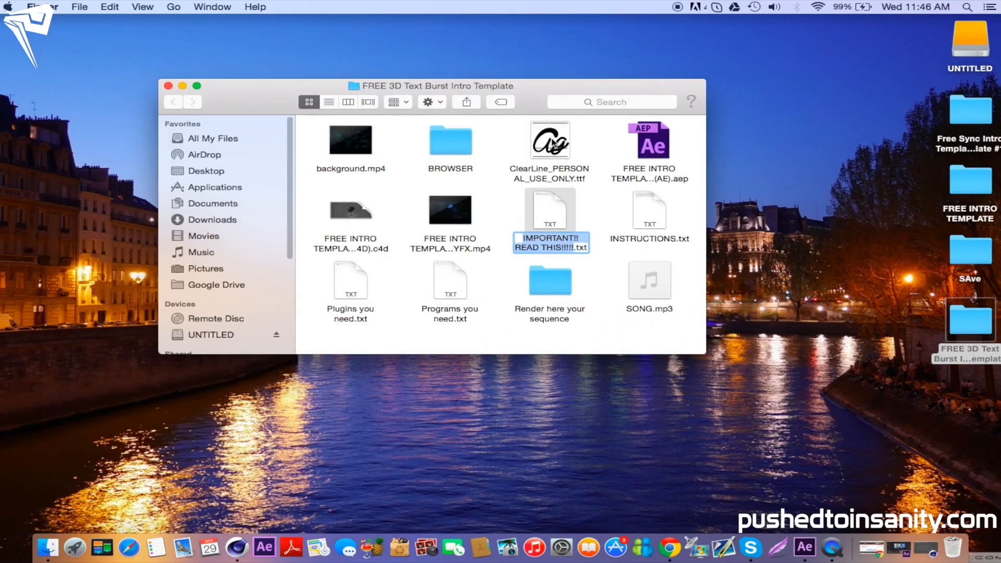
double_click(548, 139)
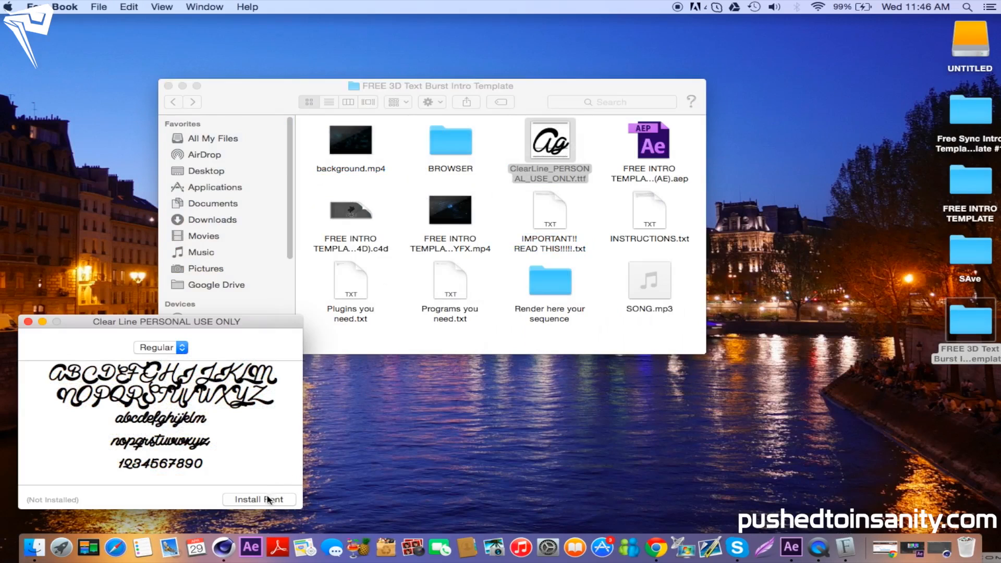
Install the ClearLine font and close the validation window reporting one minor problem.
left_click(260, 500)
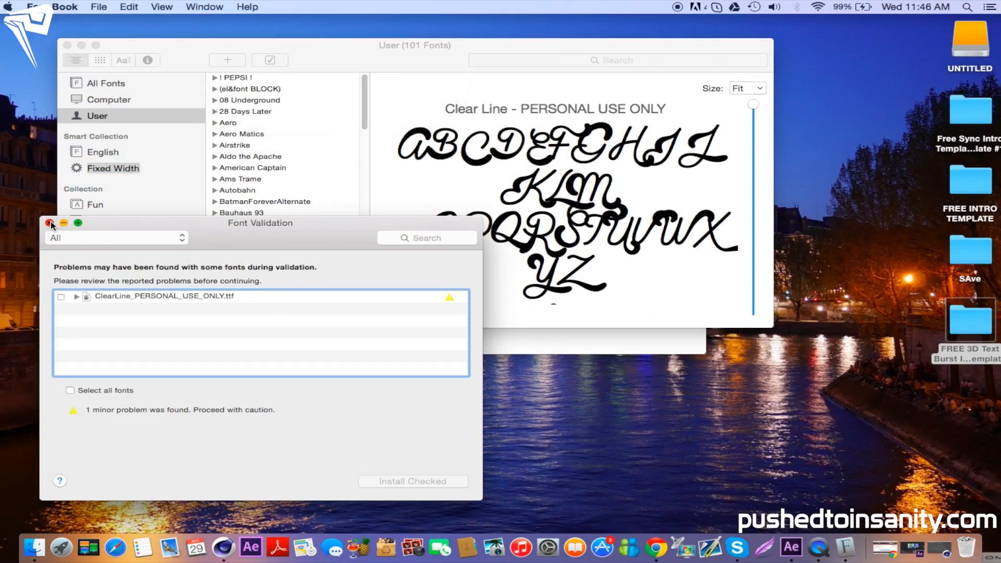
left_click(51, 222)
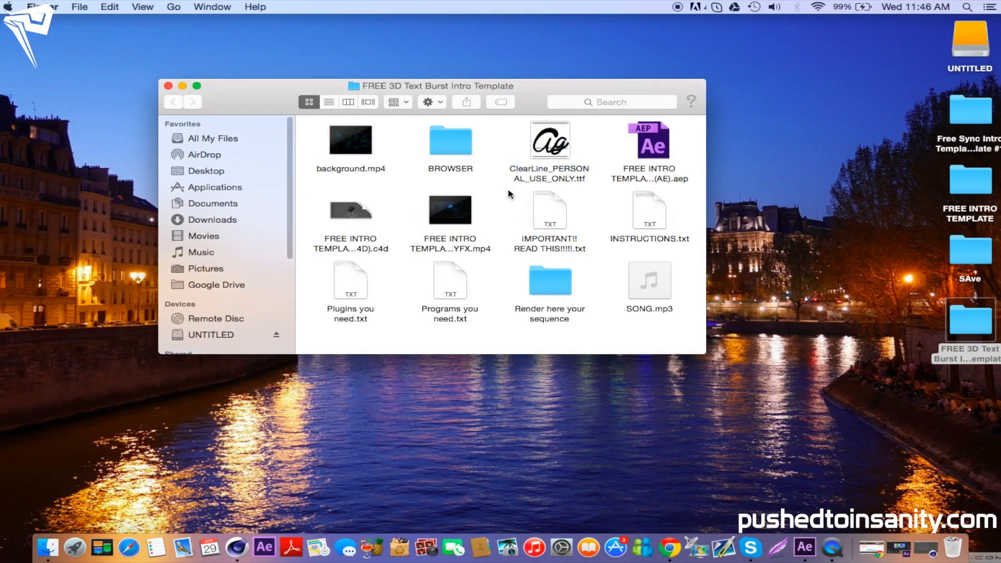
mouse_move(358, 212)
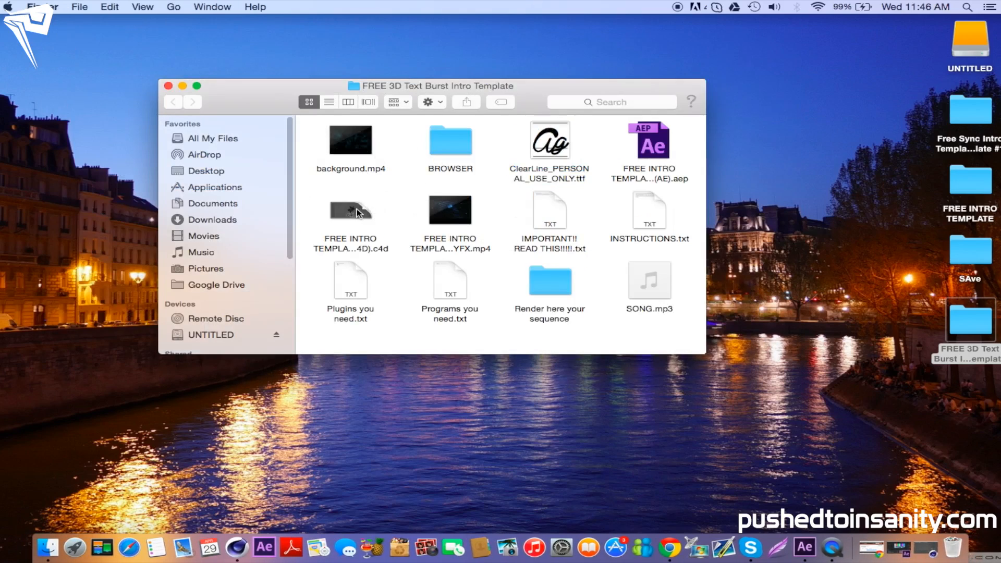
Open the FREE INTRO TEMPLATE BY SPEEDYFX project and scrub to frame 92 showing 'Text'.
left_click(168, 85)
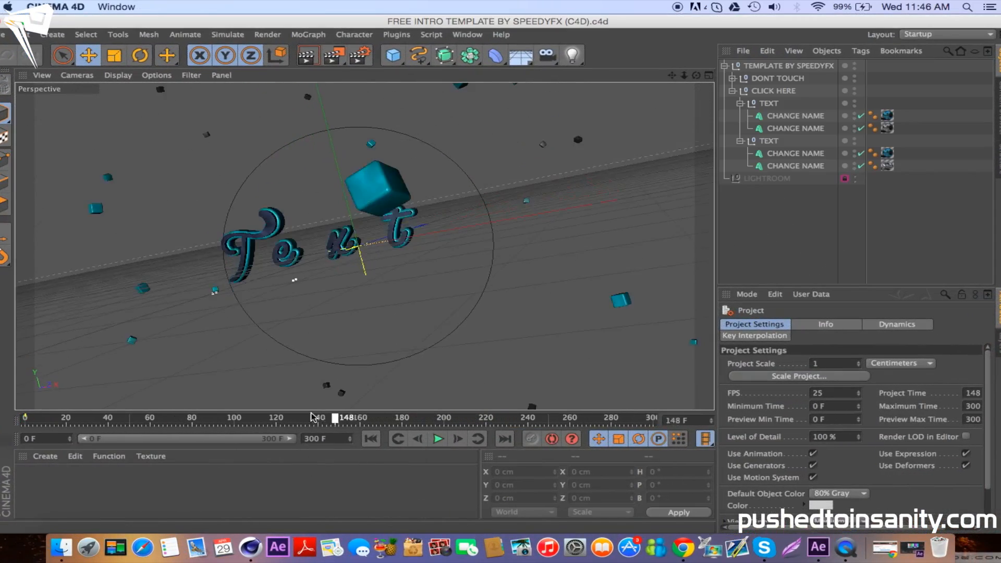
left_click_drag(334, 418, 175, 418)
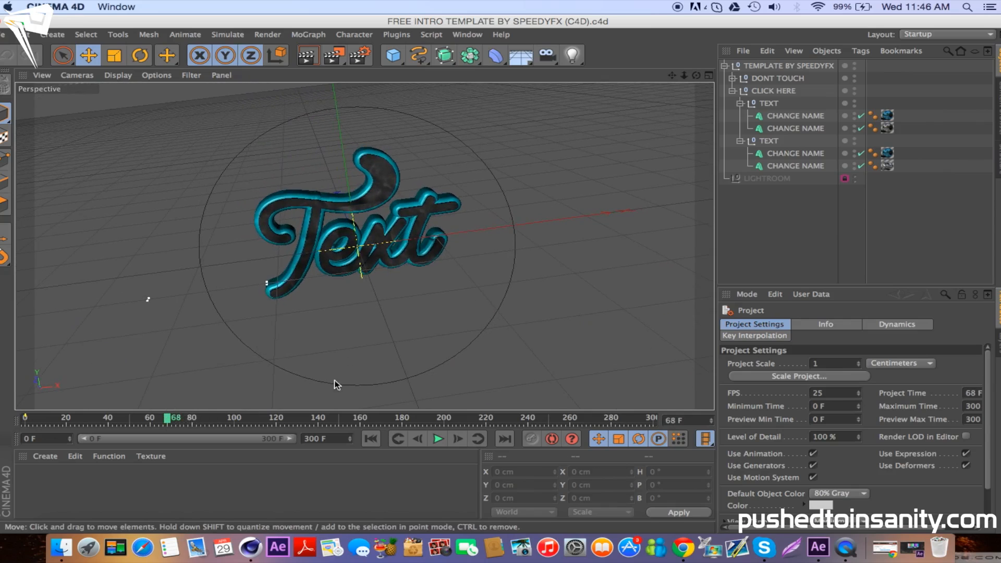
left_click_drag(174, 417, 167, 417)
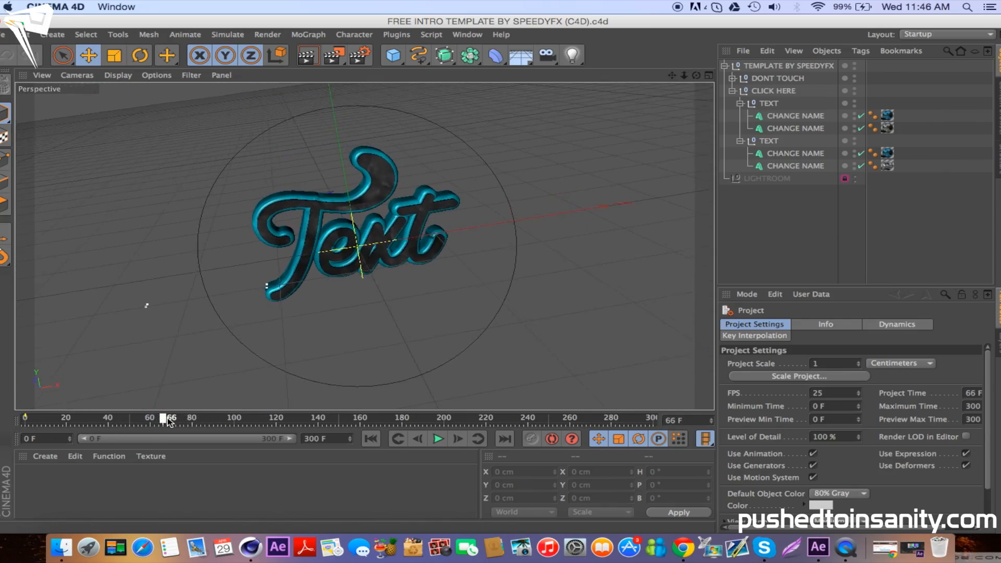
left_click_drag(166, 418, 255, 418)
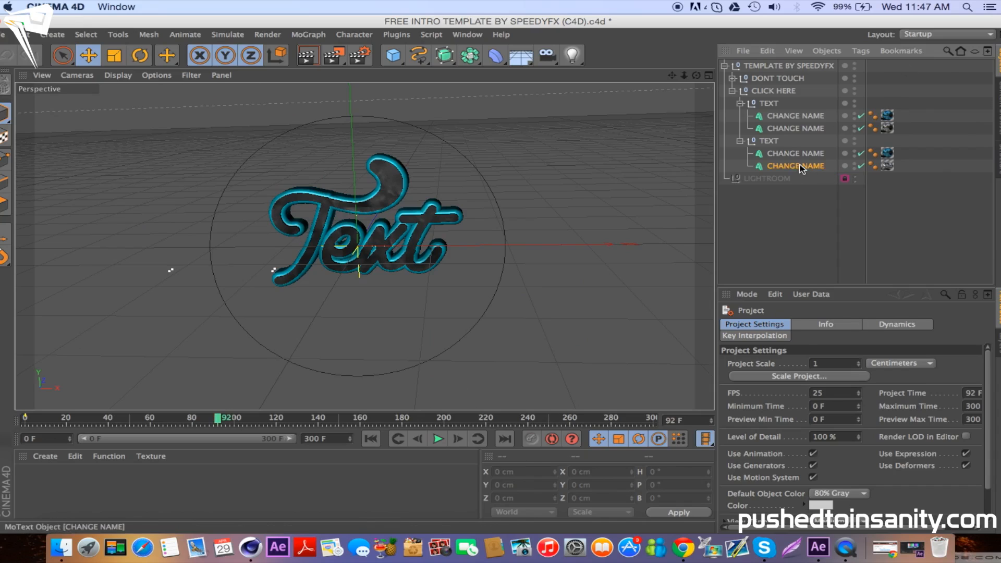
Change the second TEXT group's MoText wording to 'Push' and scrub past frame 148 to check.
left_click(794, 165)
type("P")
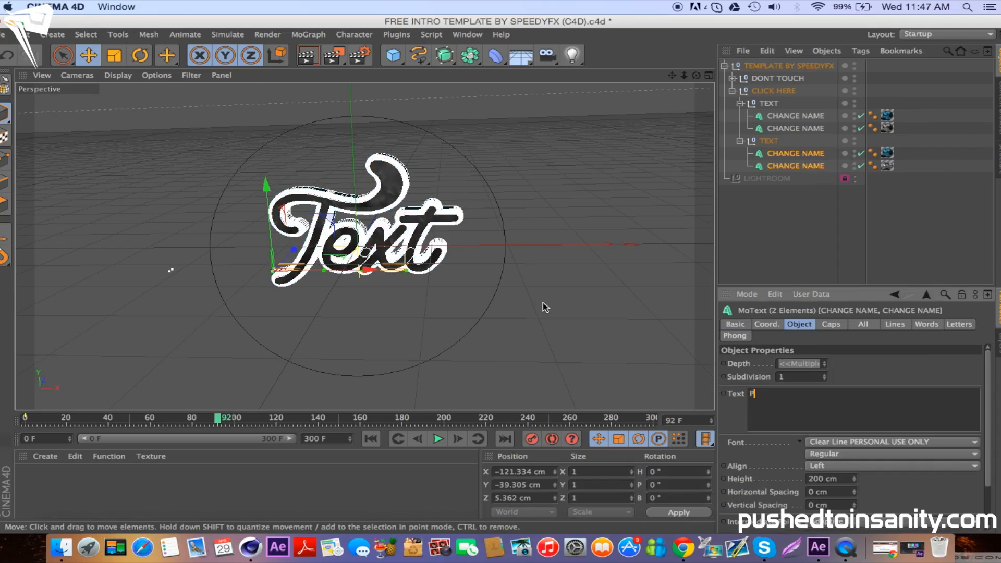
type("ush")
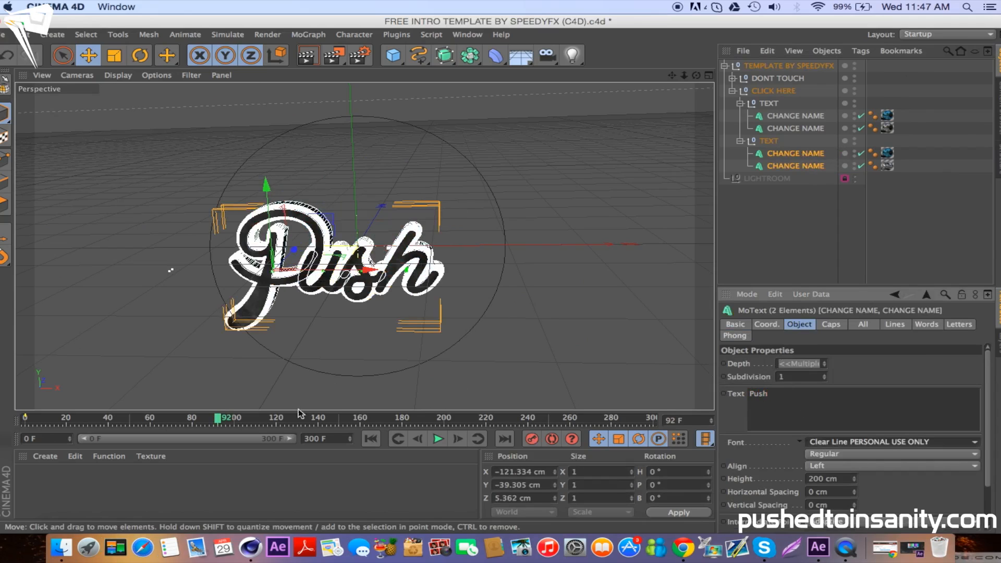
left_click_drag(220, 418, 262, 417)
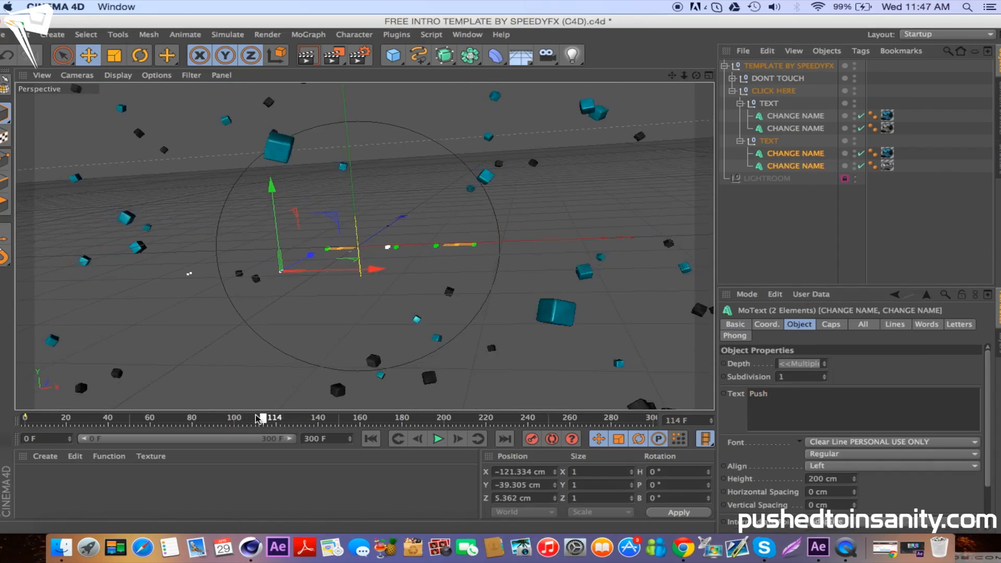
left_click_drag(257, 418, 343, 418)
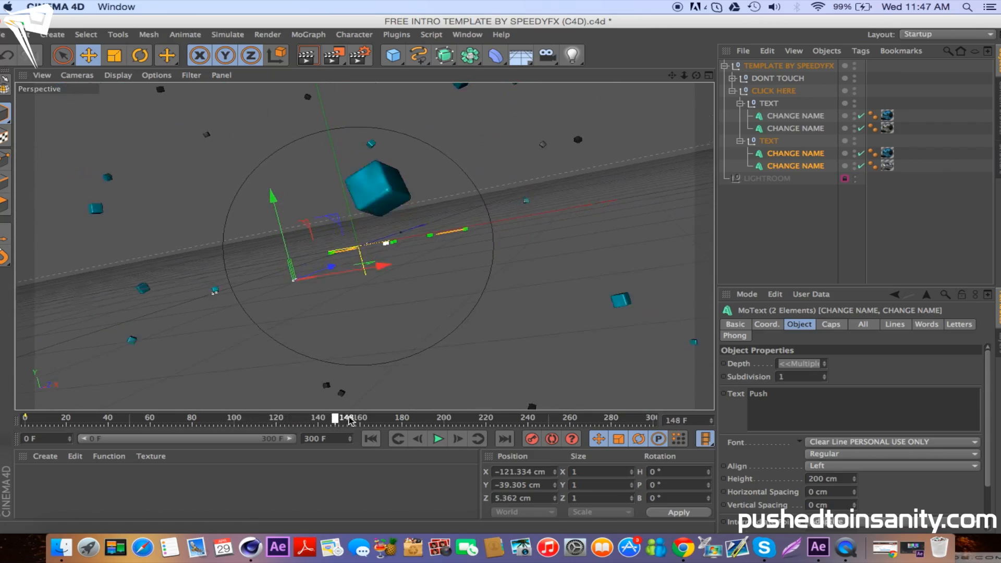
left_click_drag(335, 418, 379, 418)
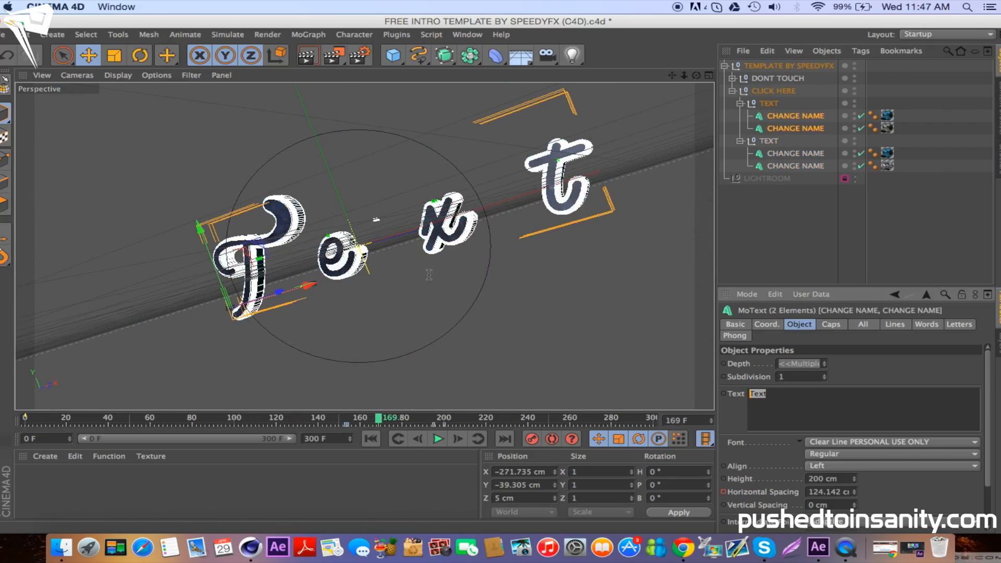
Enter 'Push' as the first TEXT group's text and scrub to where Push fully forms.
type("Push")
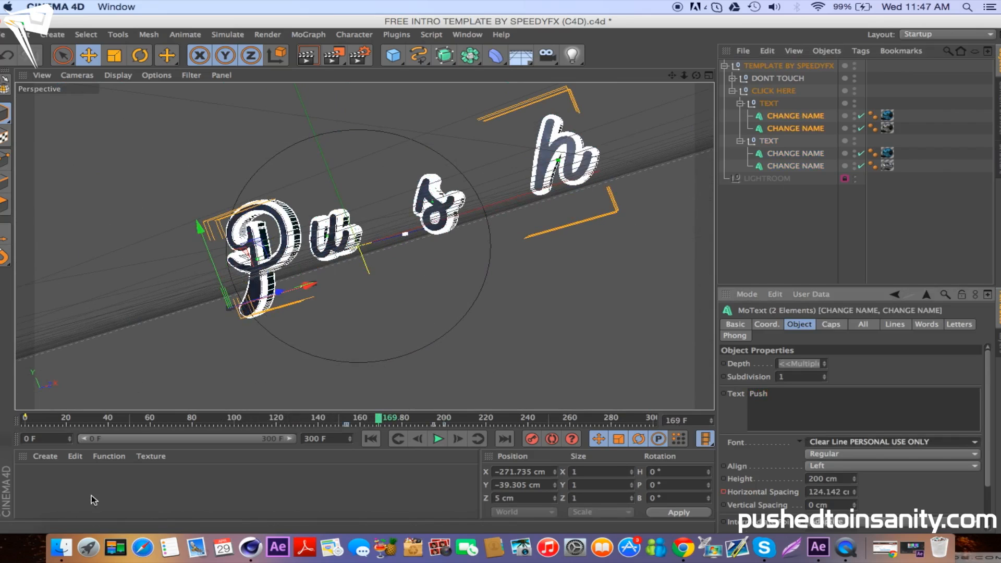
left_click_drag(376, 418, 322, 418)
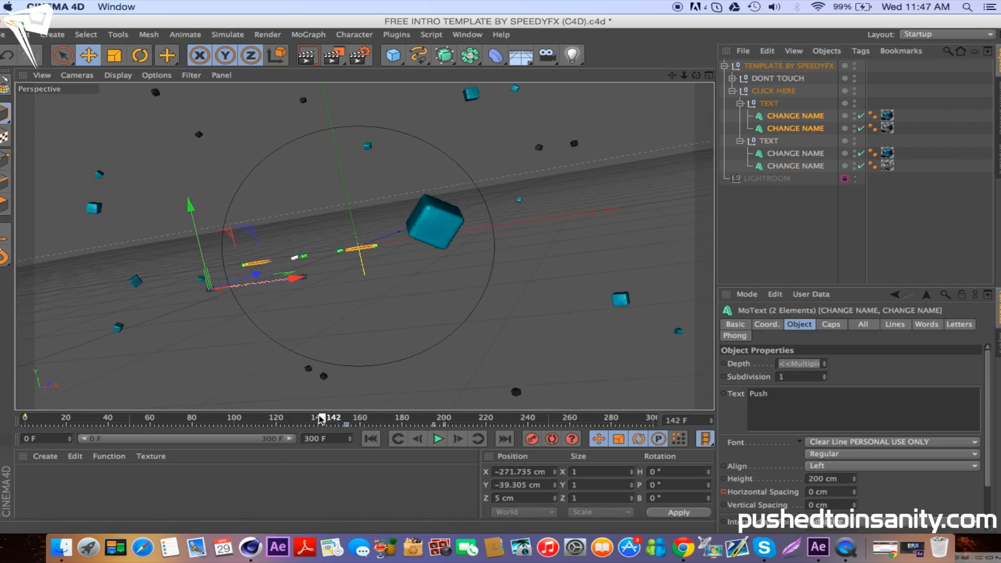
left_click_drag(319, 418, 477, 418)
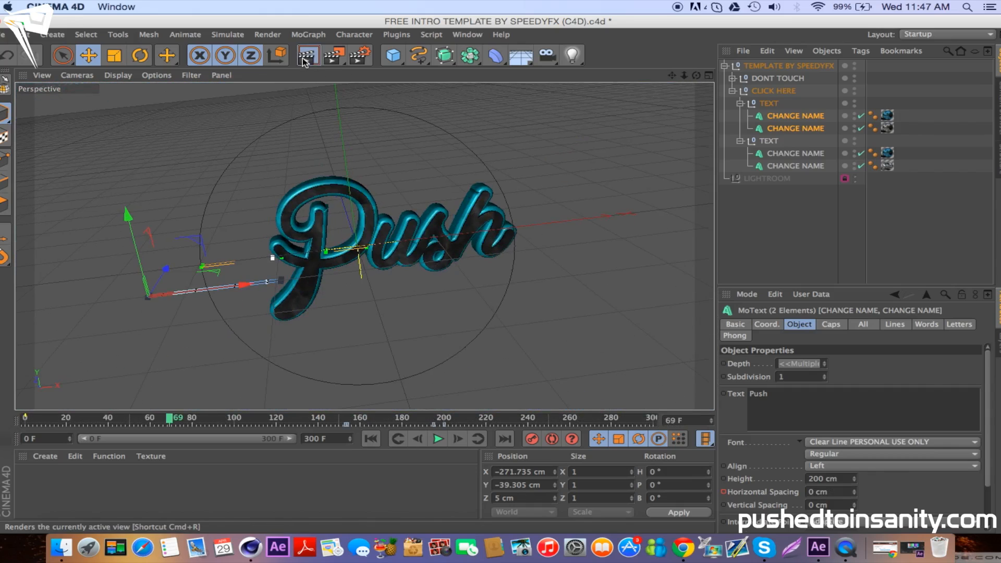
Save rendered PNG frames as 'FREE Text Burst Intro Template' in the FREE INTRO TEMPLATE folder.
left_click(306, 54)
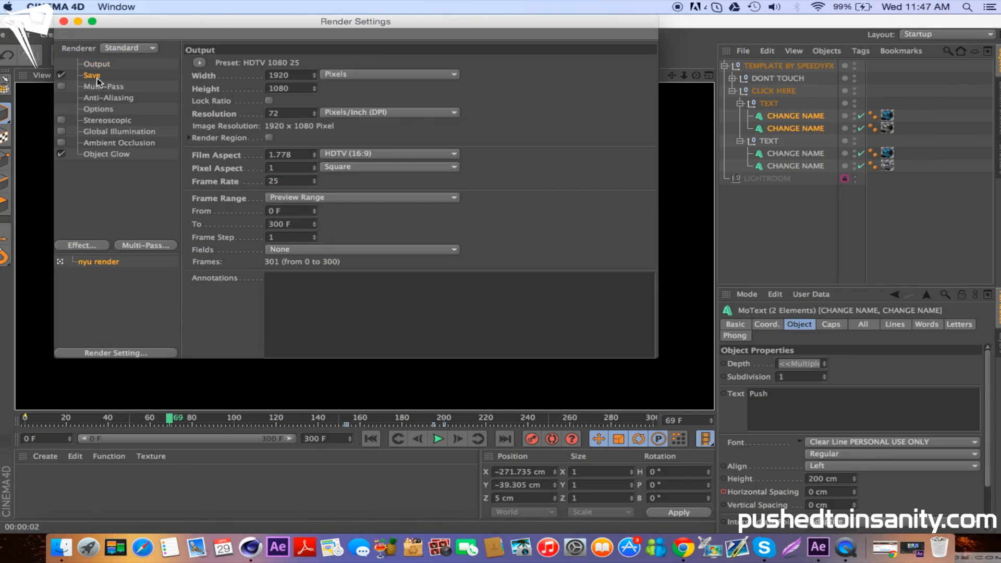
left_click(92, 75)
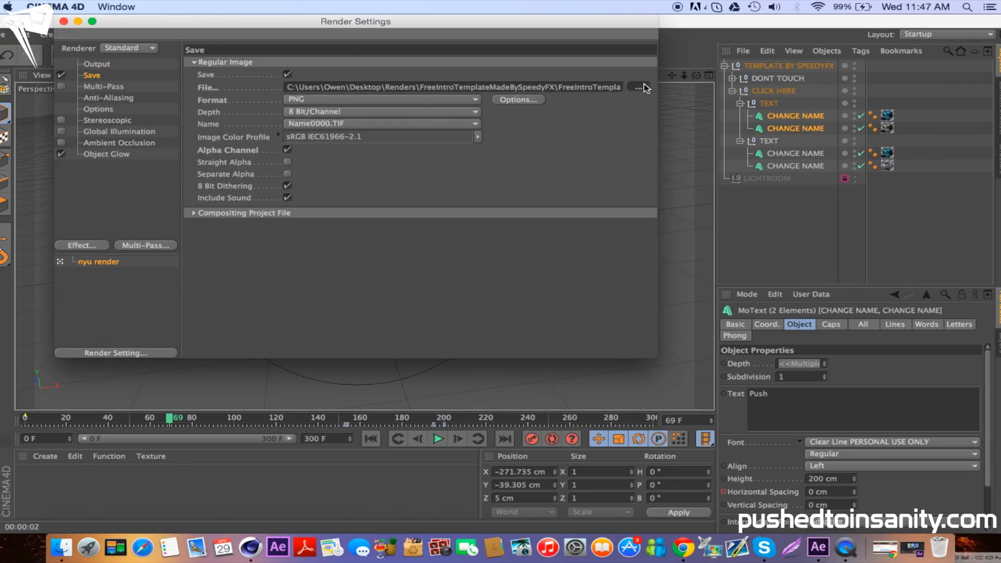
left_click(635, 87)
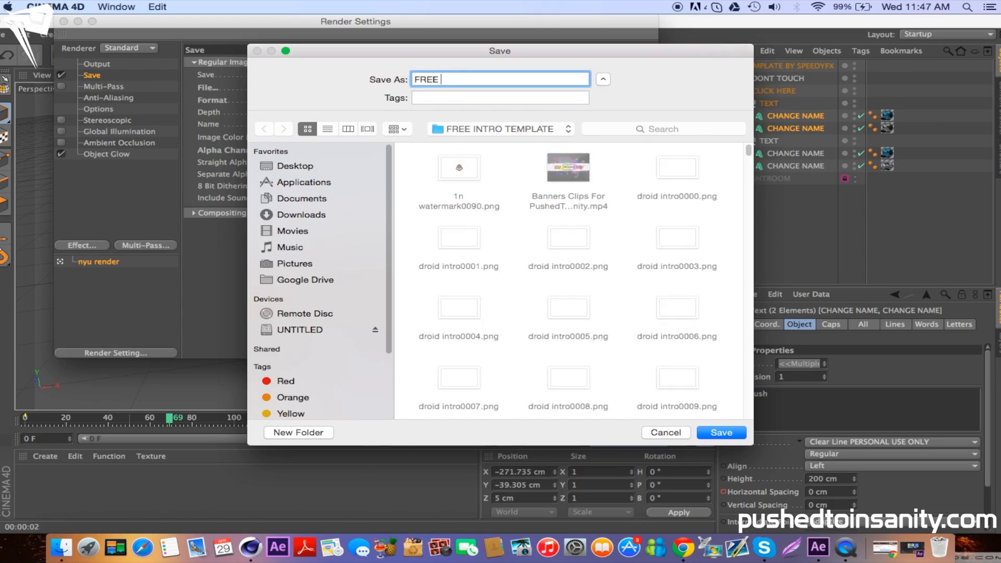
type("Text Burst Intro")
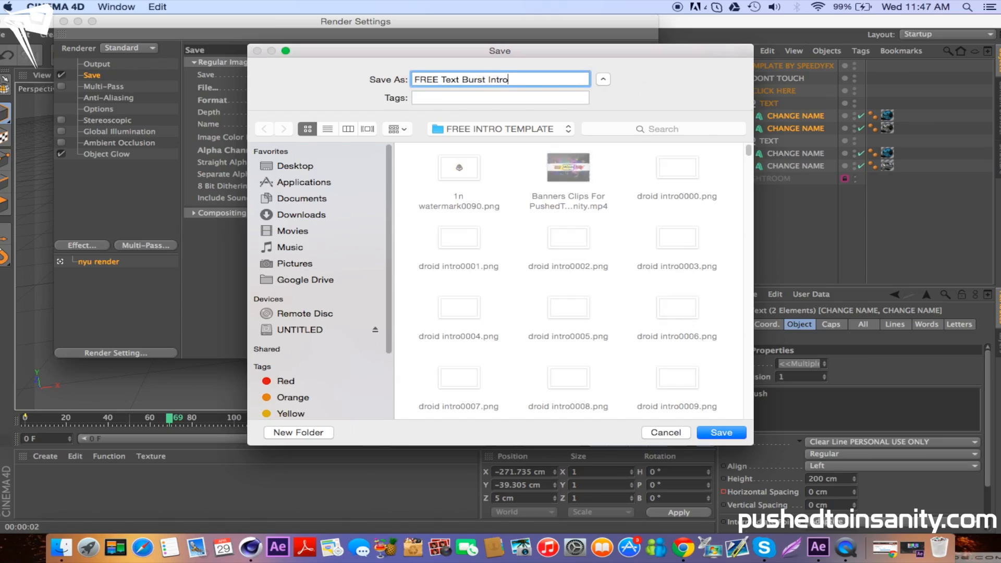
left_click(720, 432)
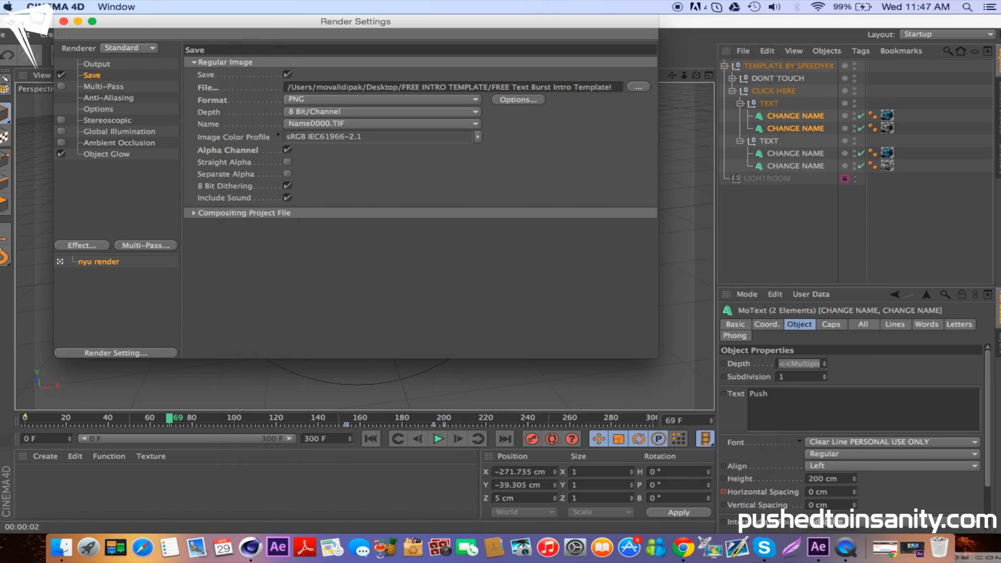
left_click(63, 21)
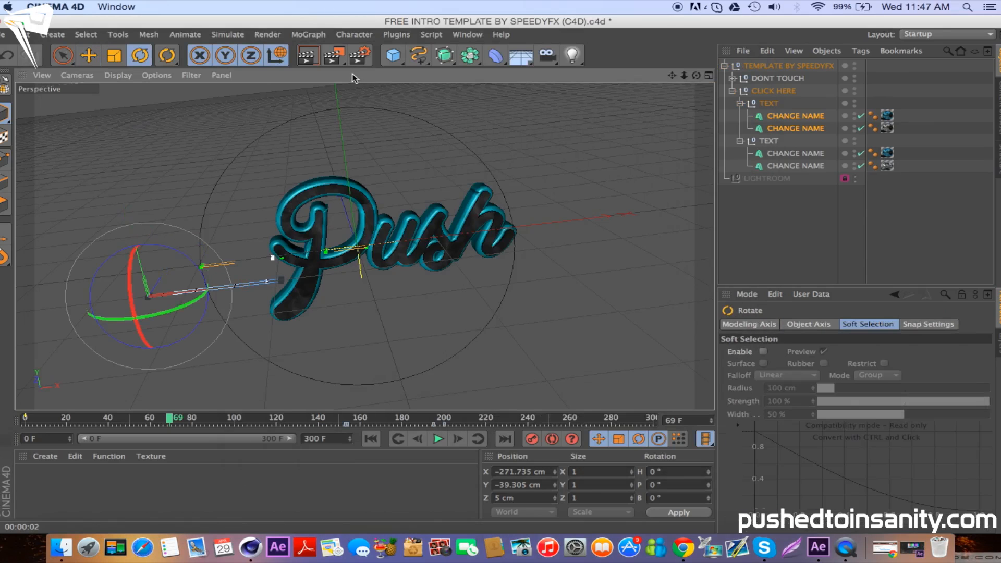
mouse_move(343, 67)
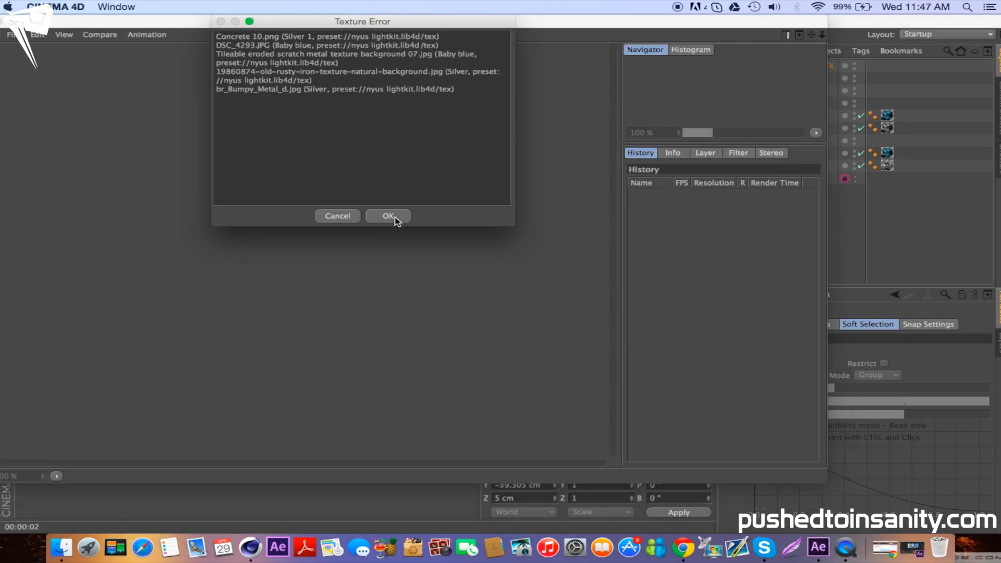
Dismiss the Texture Error warning so the Picture Viewer render continues.
left_click(387, 216)
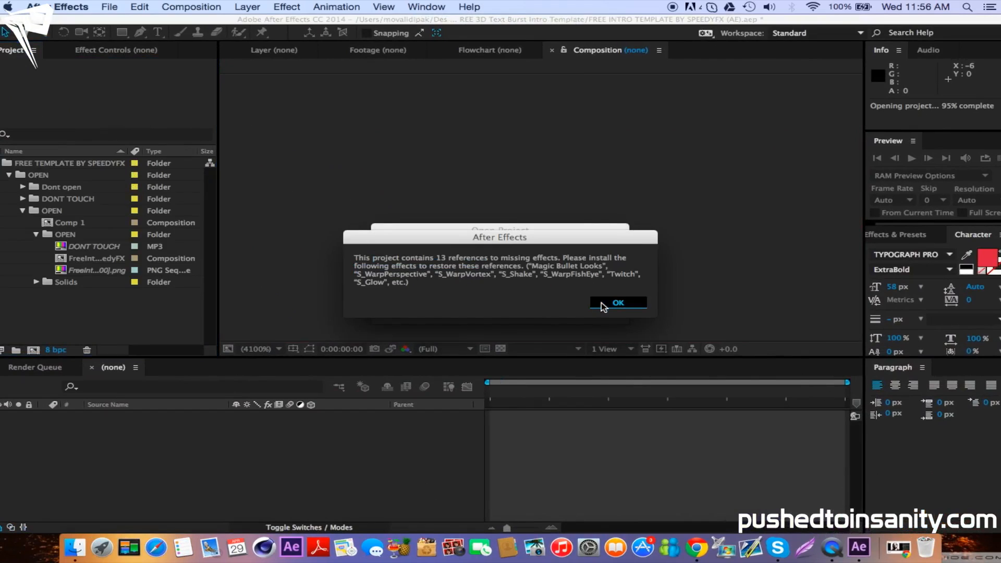
Dismiss the missing-effects alert and select the REPLACE THIS TO YOUR RENDER layer.
left_click(616, 303)
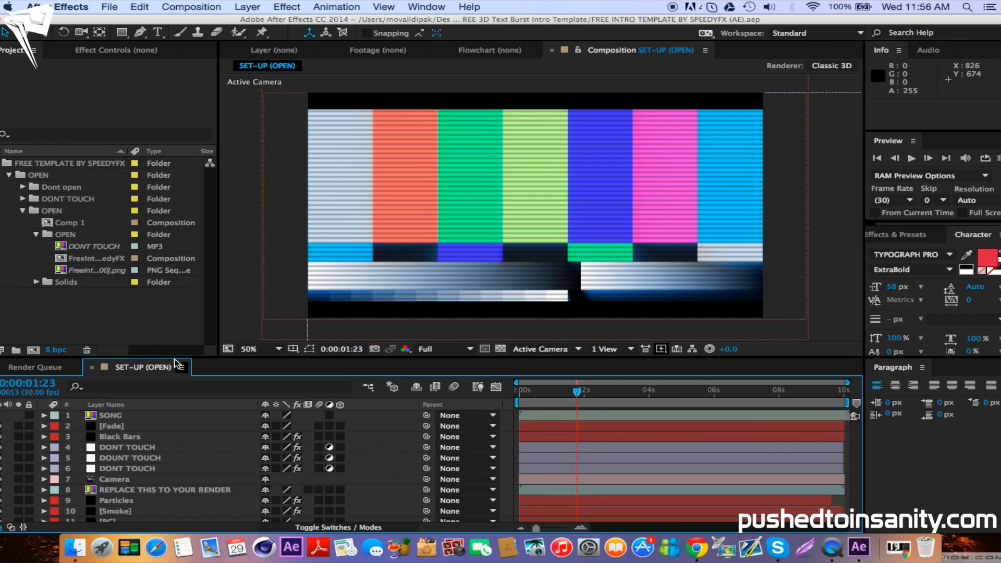
mouse_move(121, 299)
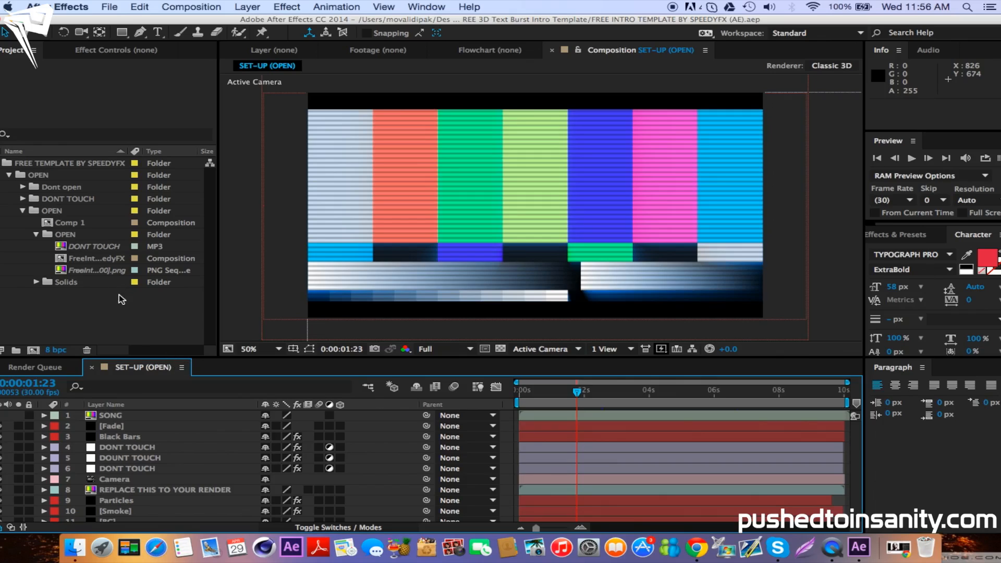
mouse_move(115, 415)
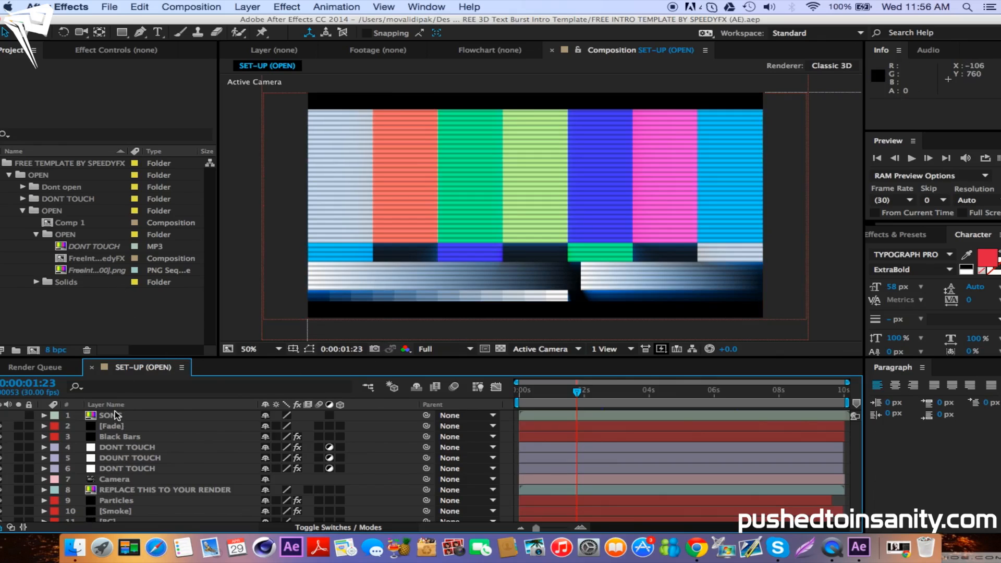
left_click(164, 489)
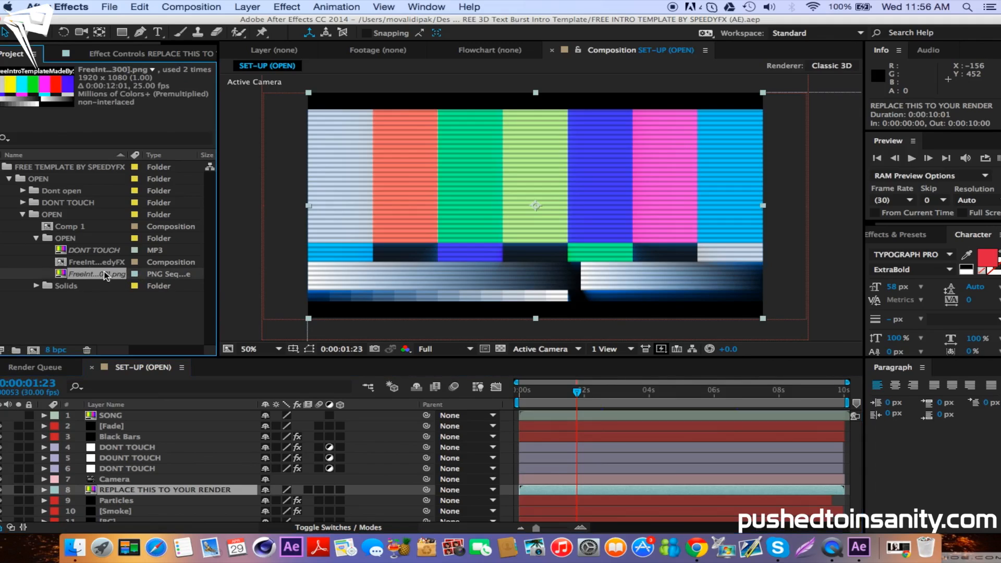
Swap the placeholder footage for the droid intro0000.png PNG sequence via Replace Footage > File.
right_click(94, 273)
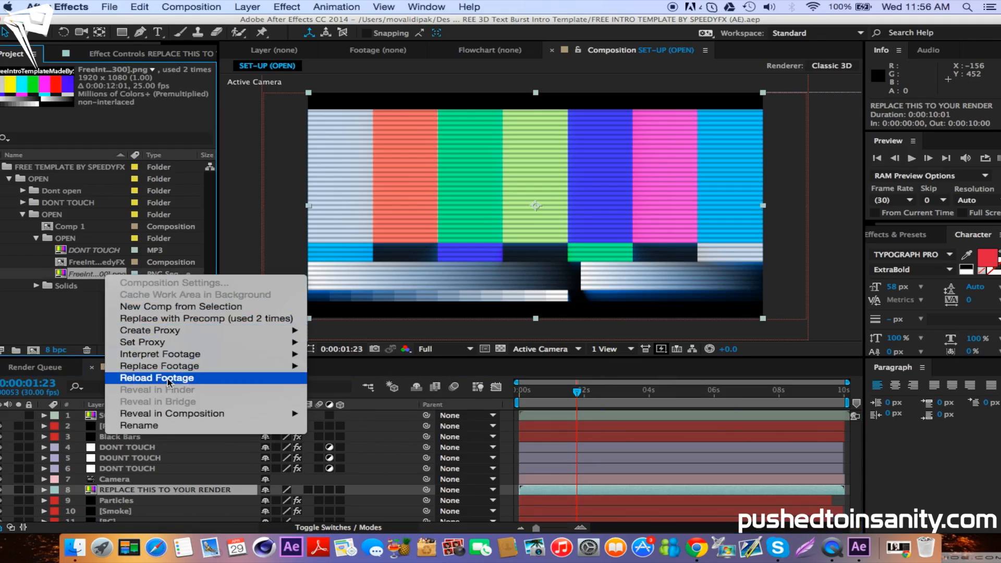
left_click(156, 378)
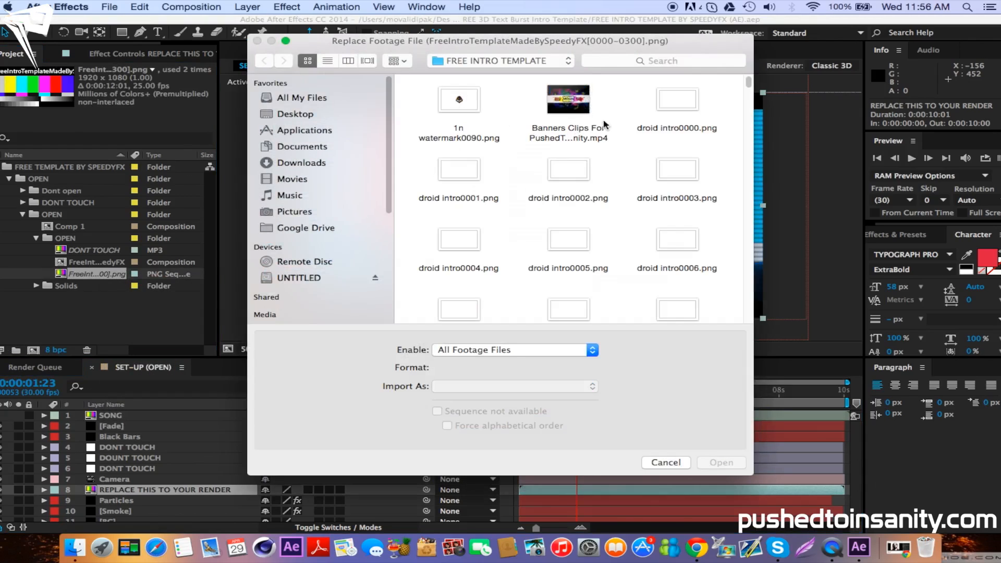
left_click(677, 99)
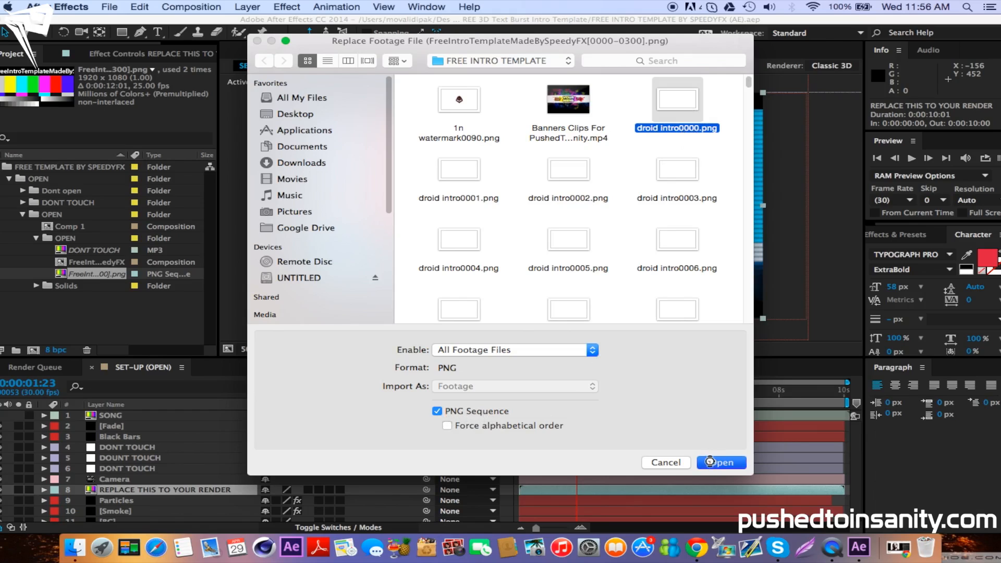
left_click(720, 462)
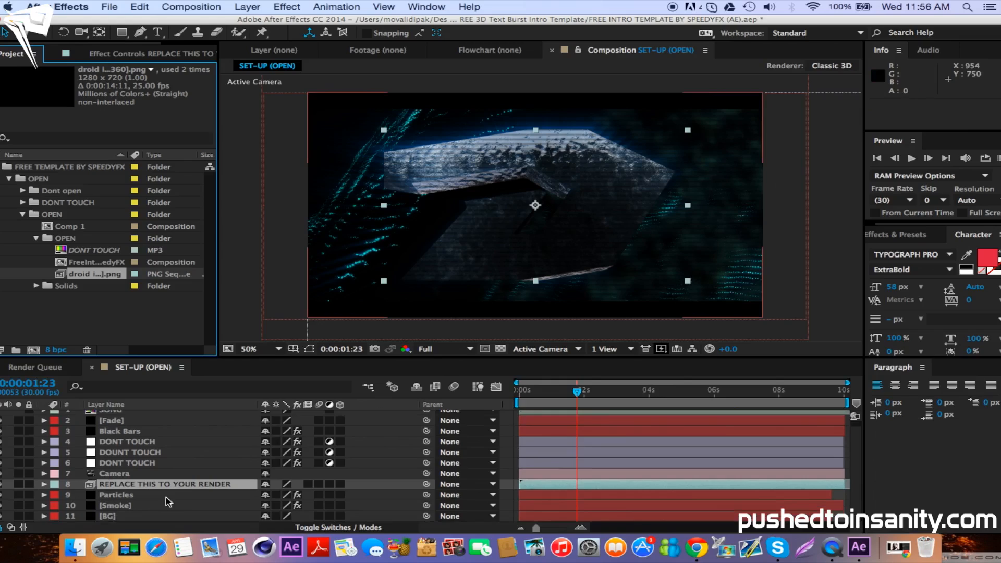
Select the Particles, Smoke and BG layers together for hiding.
left_click(116, 495)
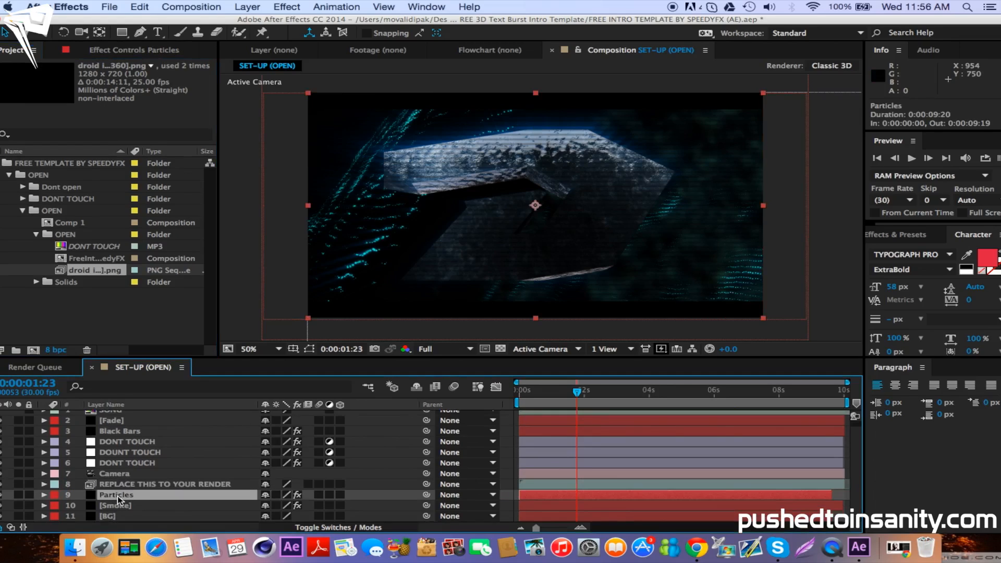
left_click(112, 516)
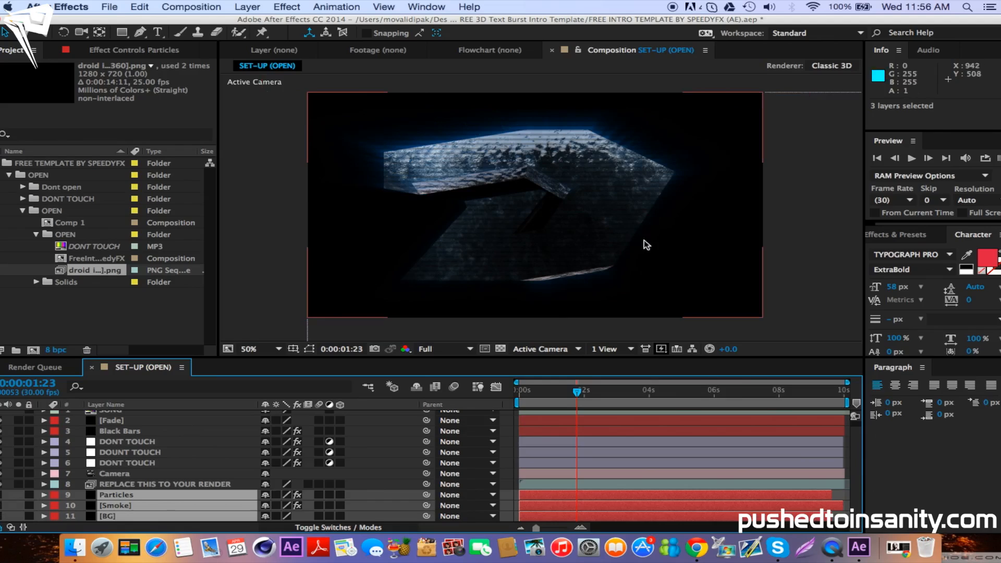
mouse_move(689, 174)
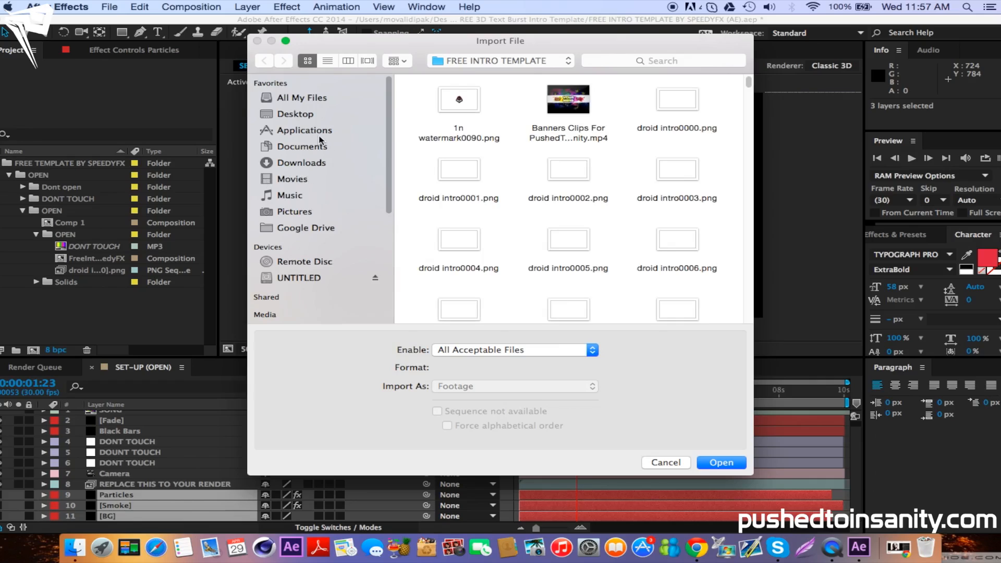
Import background.mp4 from the FREE 3D Text Burst Intro Template folder and add the comp to the Render Queue.
left_click(295, 114)
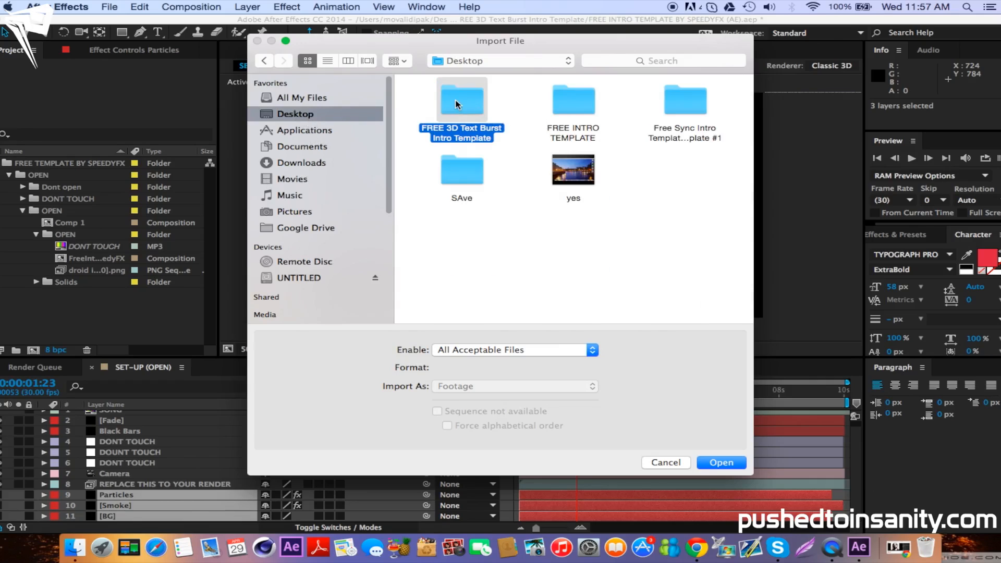
double_click(460, 100)
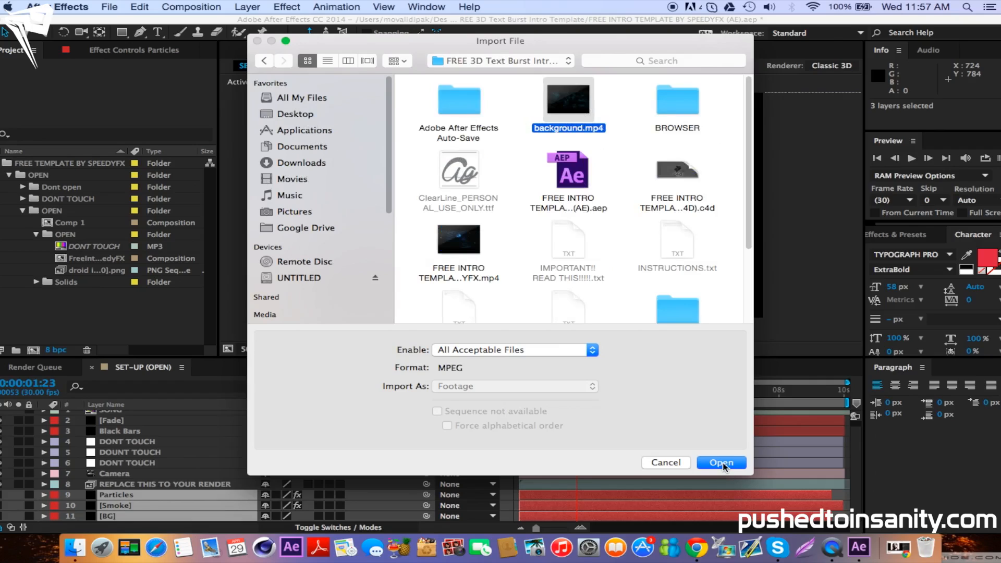
left_click(719, 462)
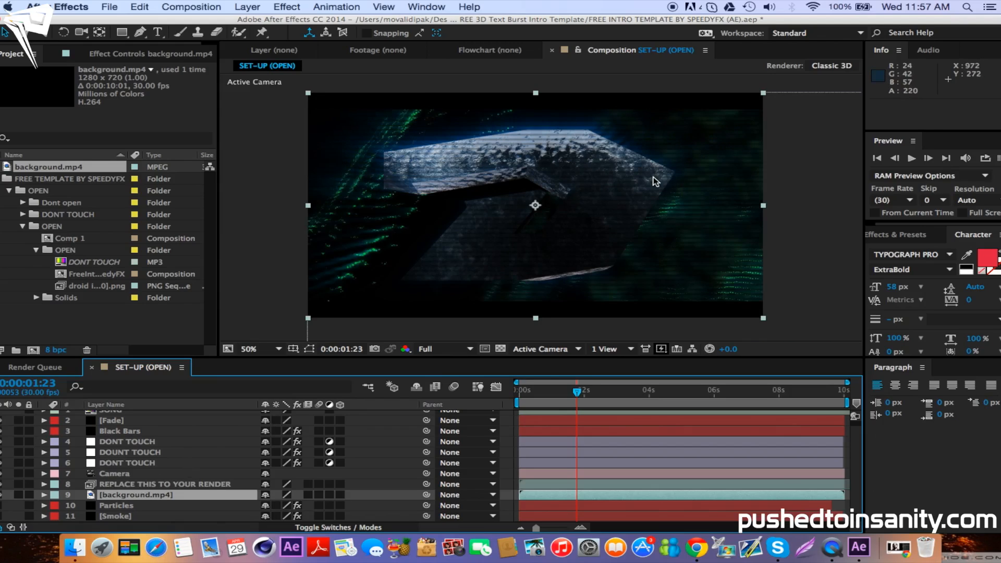
mouse_move(372, 213)
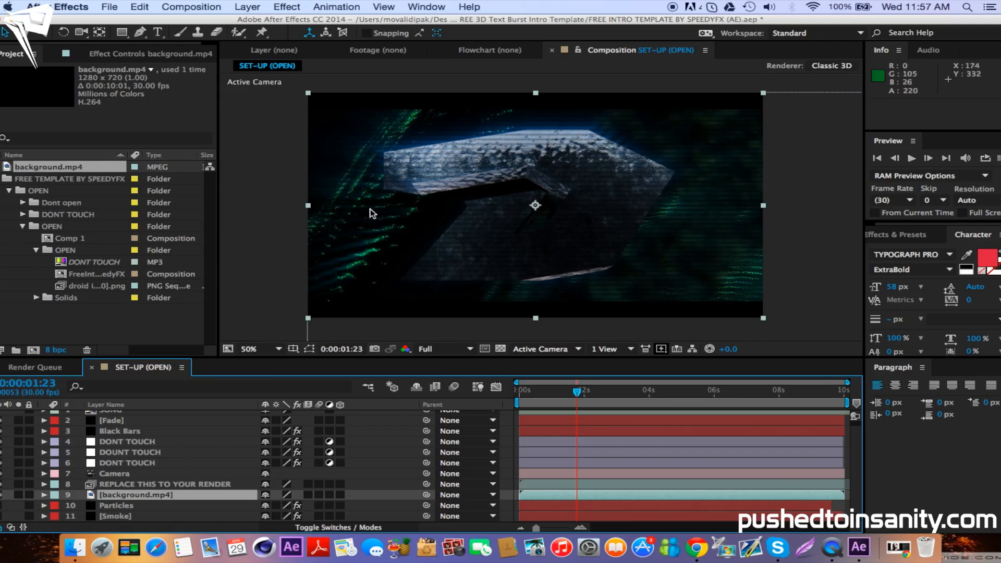
left_click(191, 7)
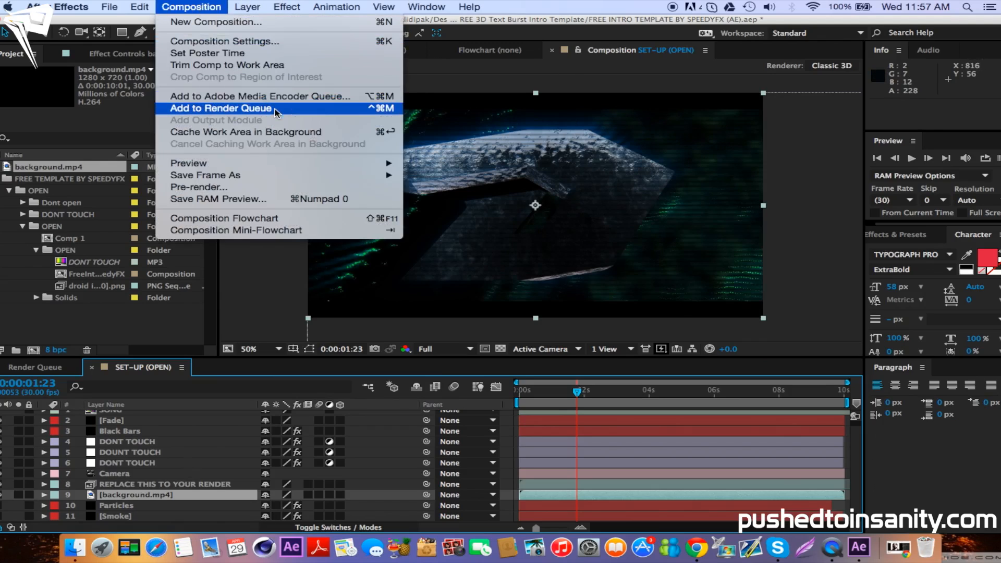
left_click(220, 108)
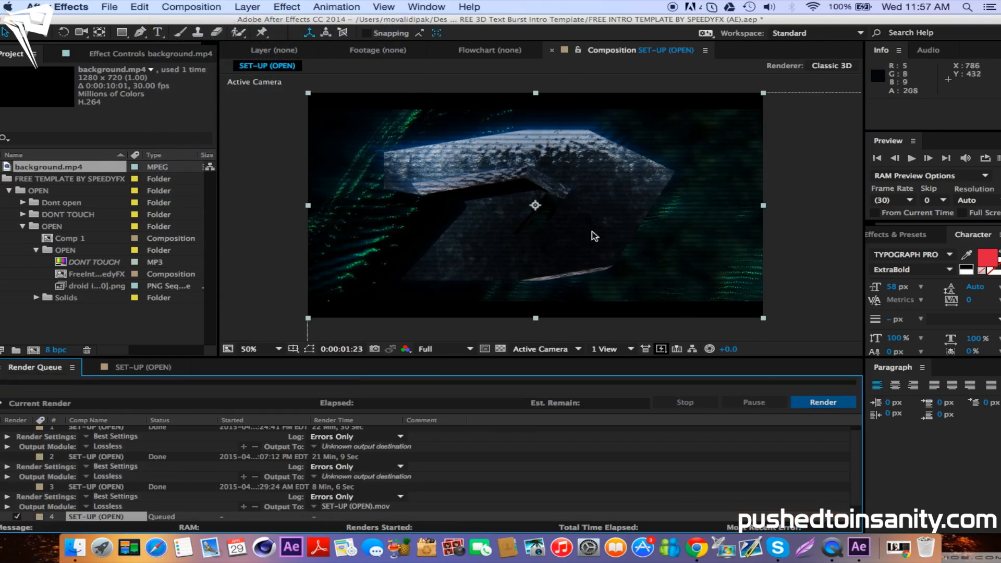